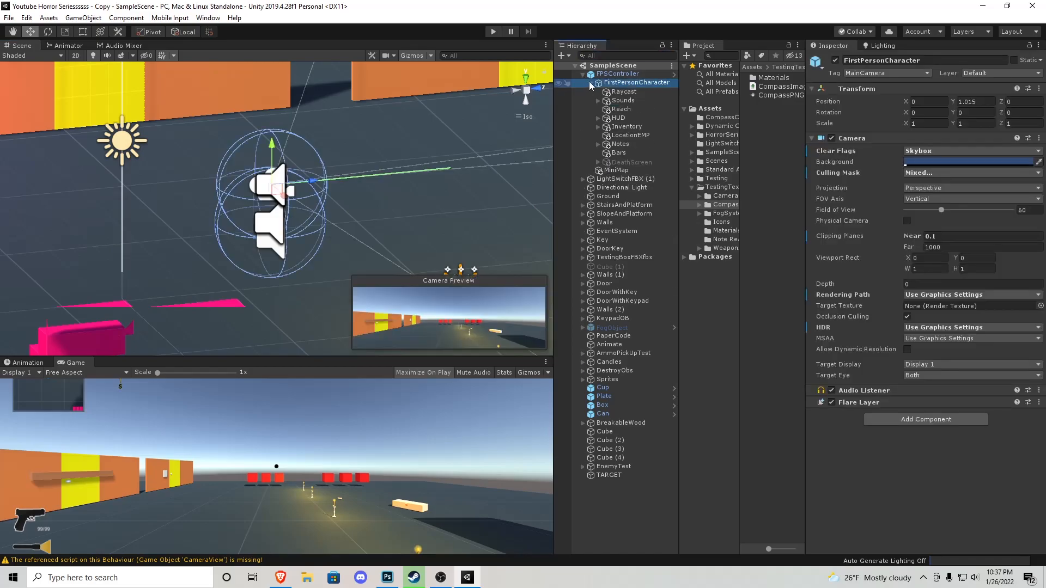
Disable the old Compass object nested under FirstPersonCharacter > HUD > GUI.
left_click(598, 118)
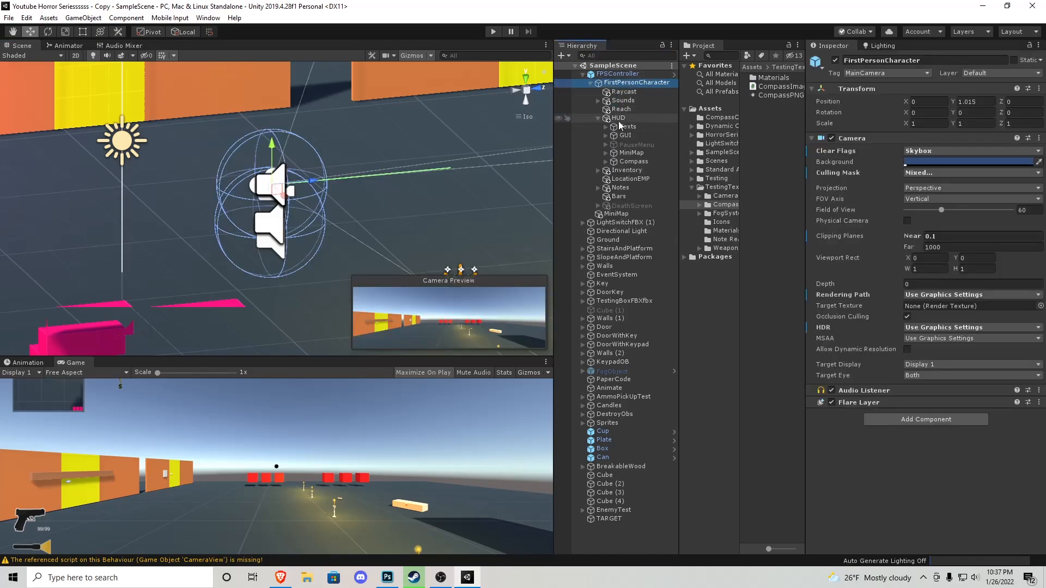
left_click(597, 135)
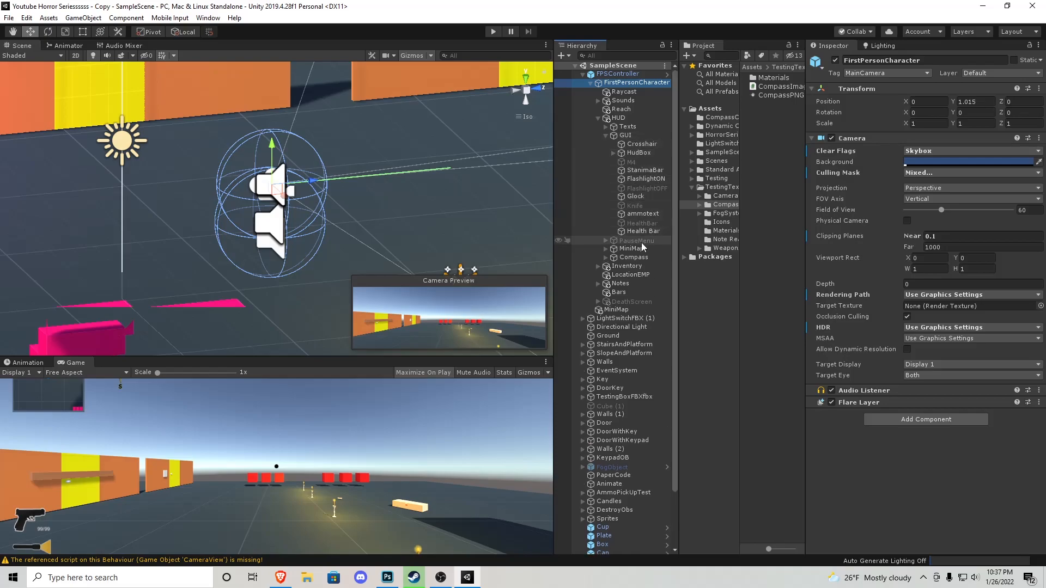
left_click(633, 257)
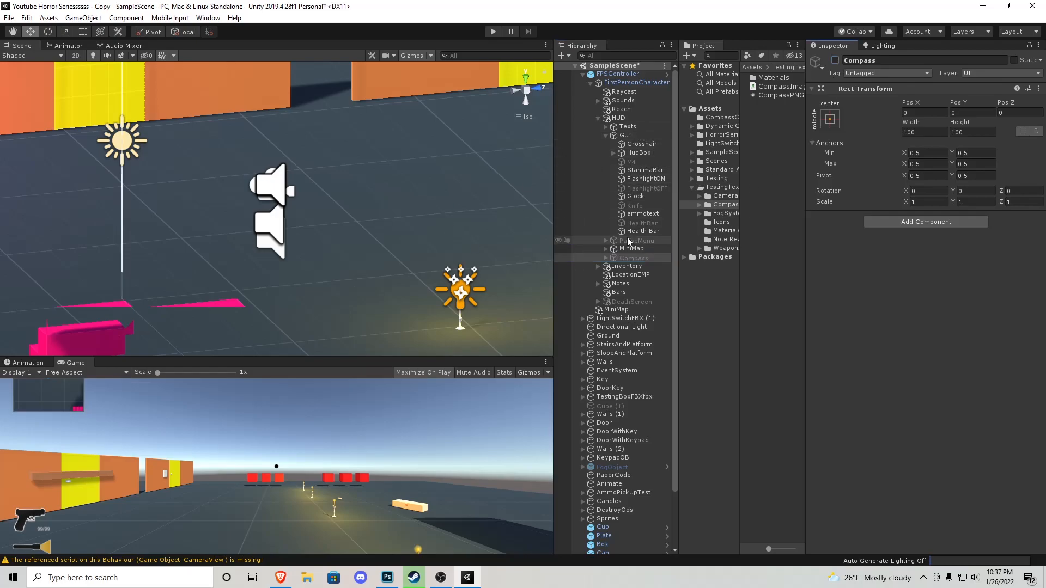
Create an empty CompassTUT under the HUD with a Raw Image child using the CompassPNG texture.
right_click(617, 117)
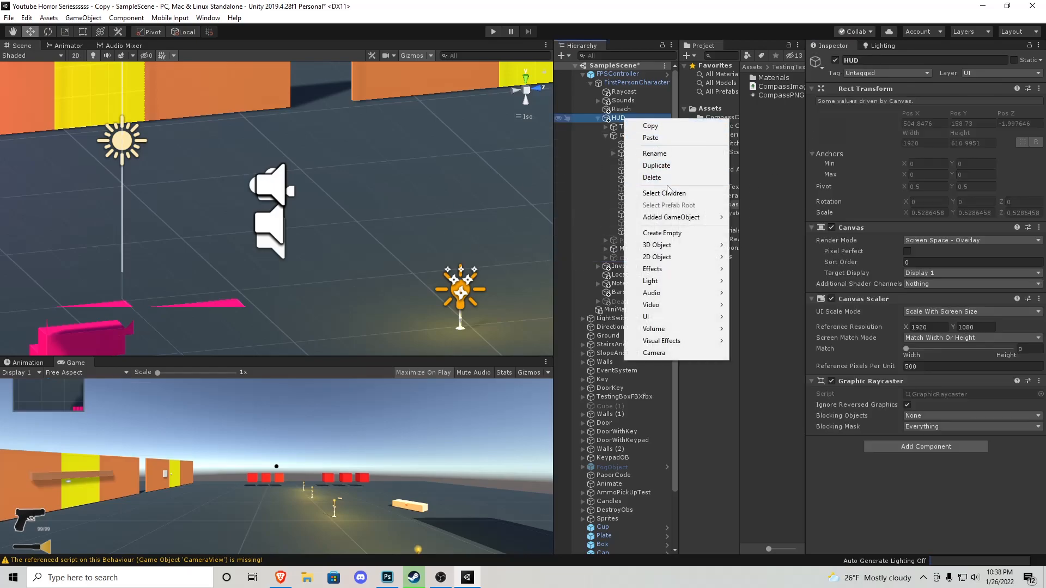
left_click(662, 232)
type("CompassTUT")
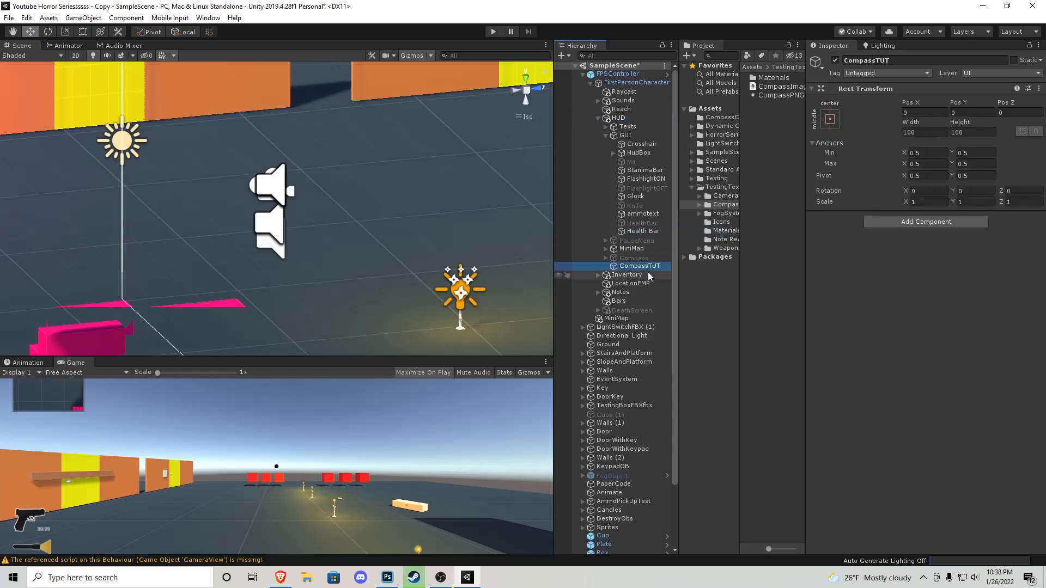
right_click(638, 266)
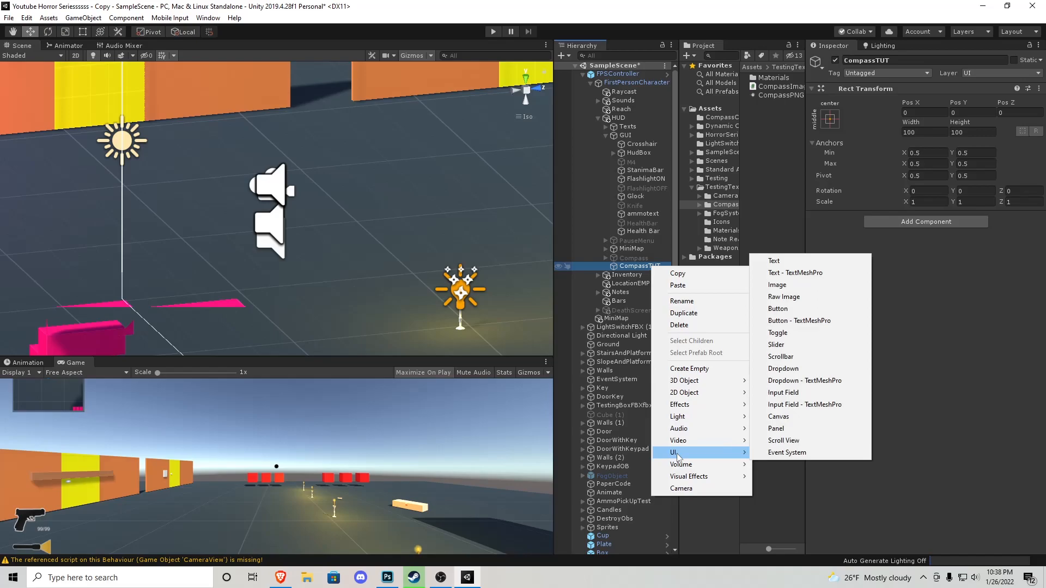
left_click(784, 296)
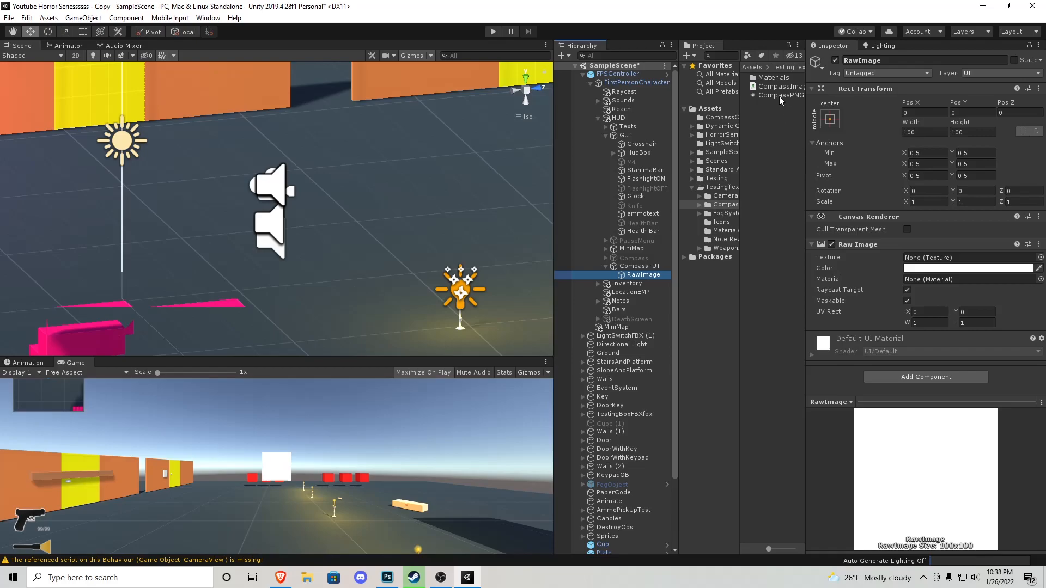
left_click(780, 96)
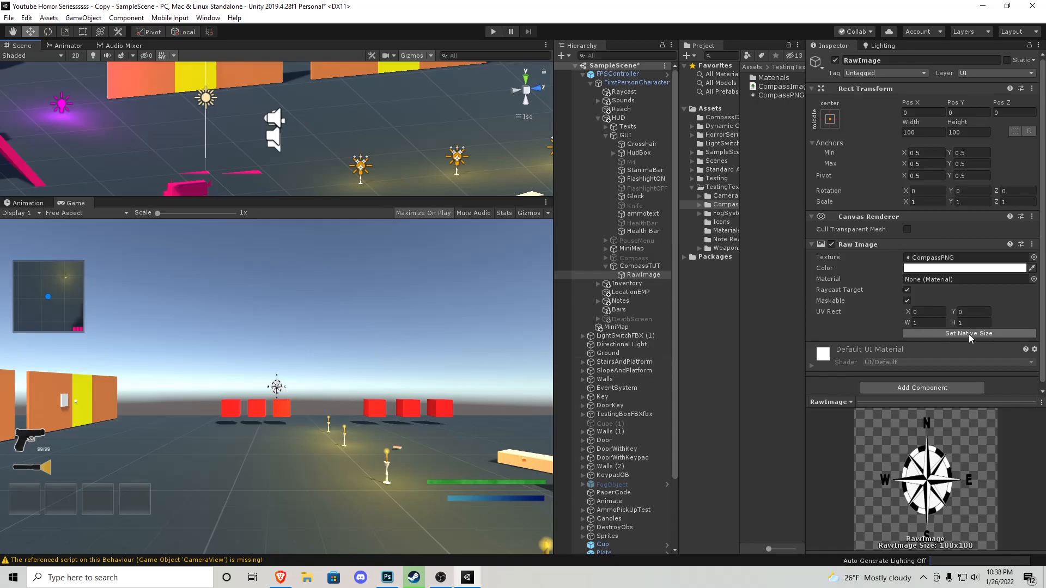
Set the Raw Image to native size and tint its colour yellow.
left_click(968, 333)
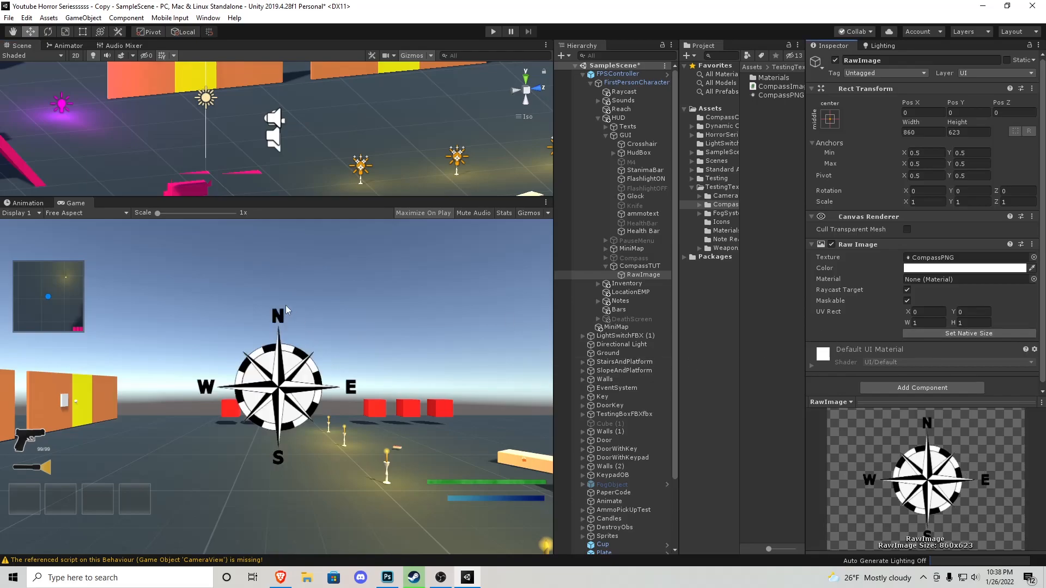
mouse_move(237, 331)
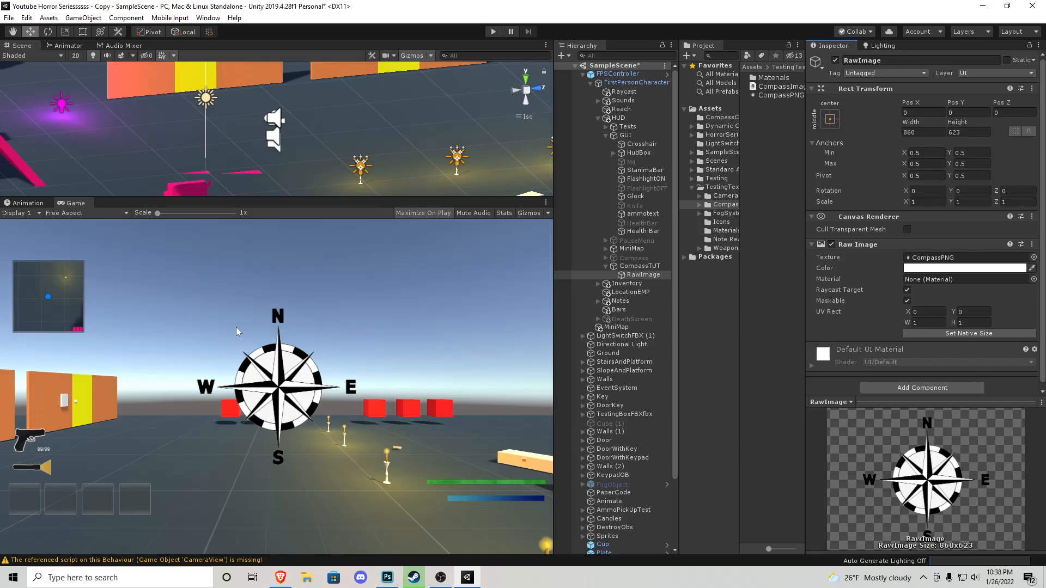
left_click(965, 268)
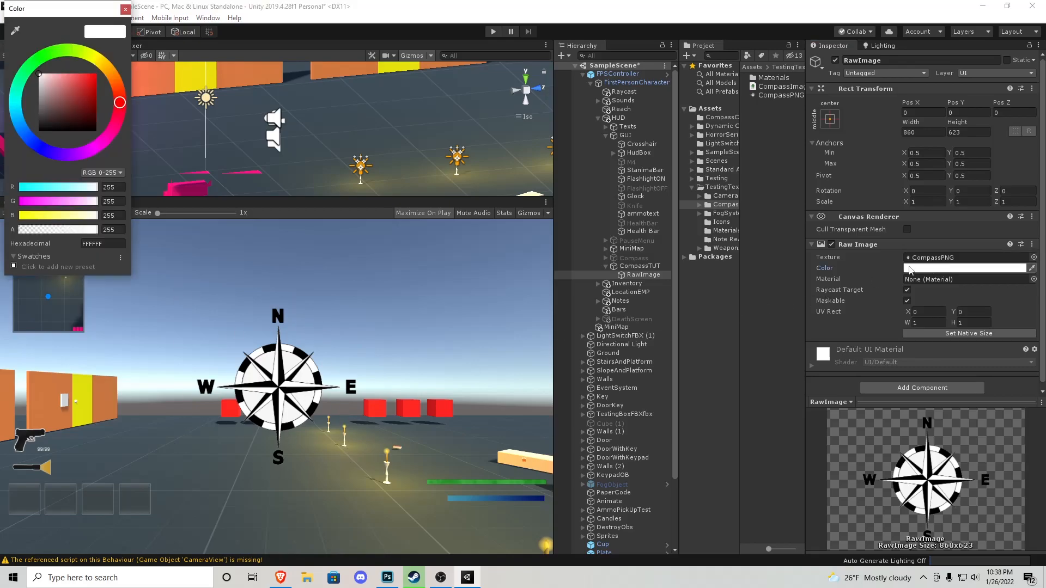
left_click(60, 50)
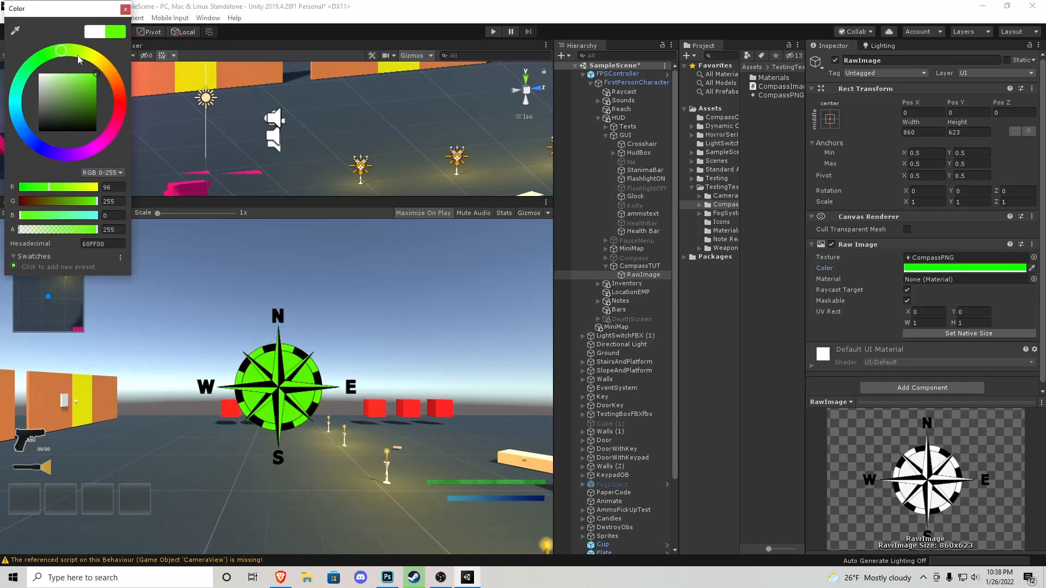
left_click_drag(79, 60, 99, 41)
type("CompassGUI")
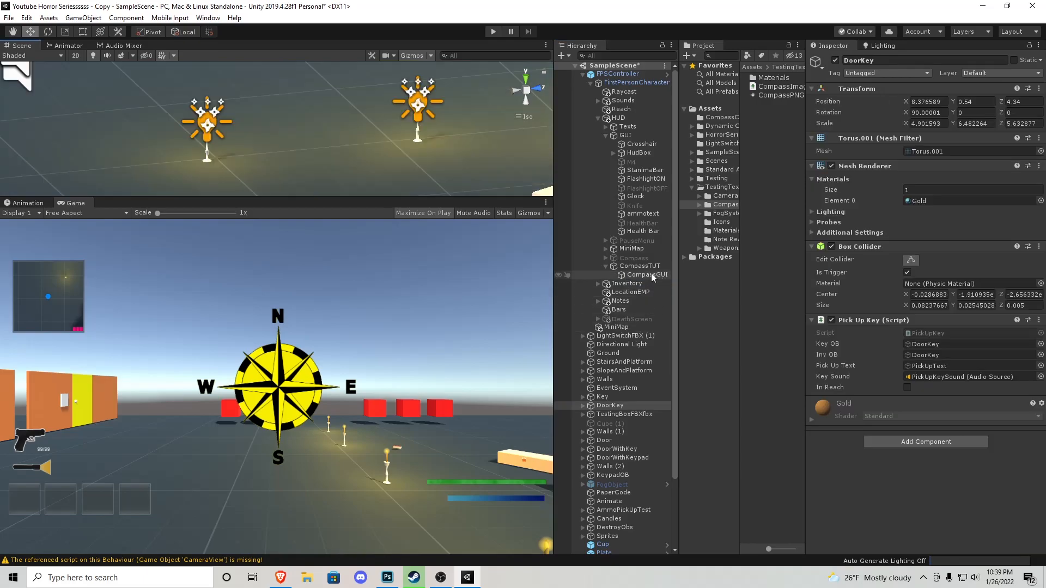
Reselect CompassGUI and view the HUD canvas straight on with the yellow compass centred.
left_click(647, 275)
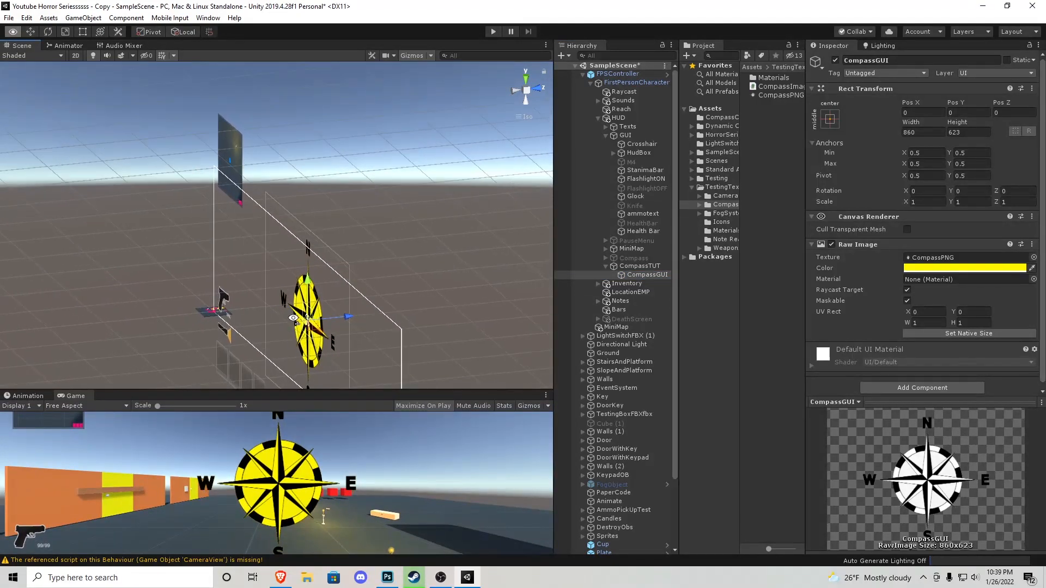
left_click(536, 89)
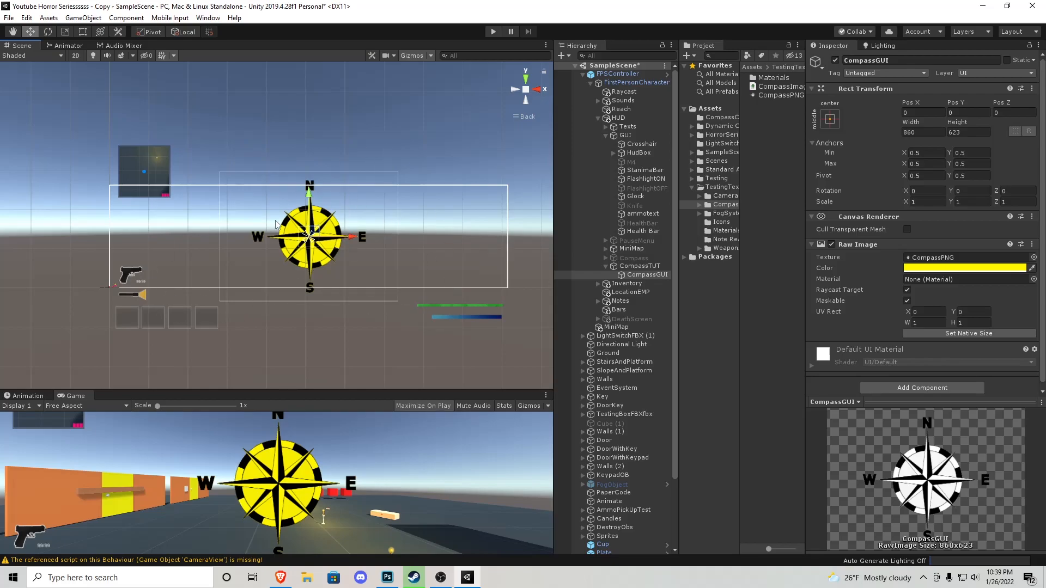
mouse_move(353, 244)
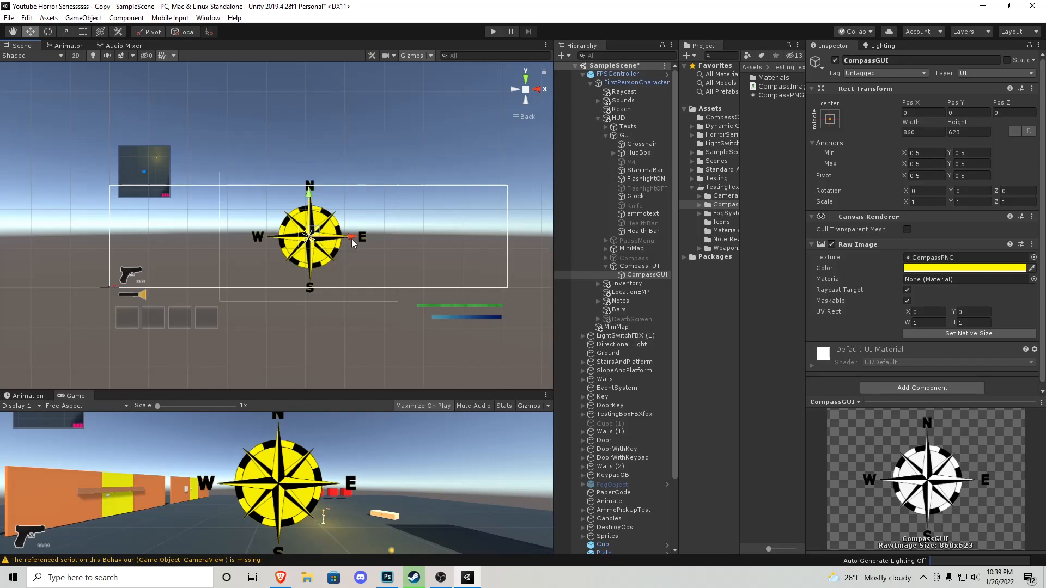
left_click(67, 31)
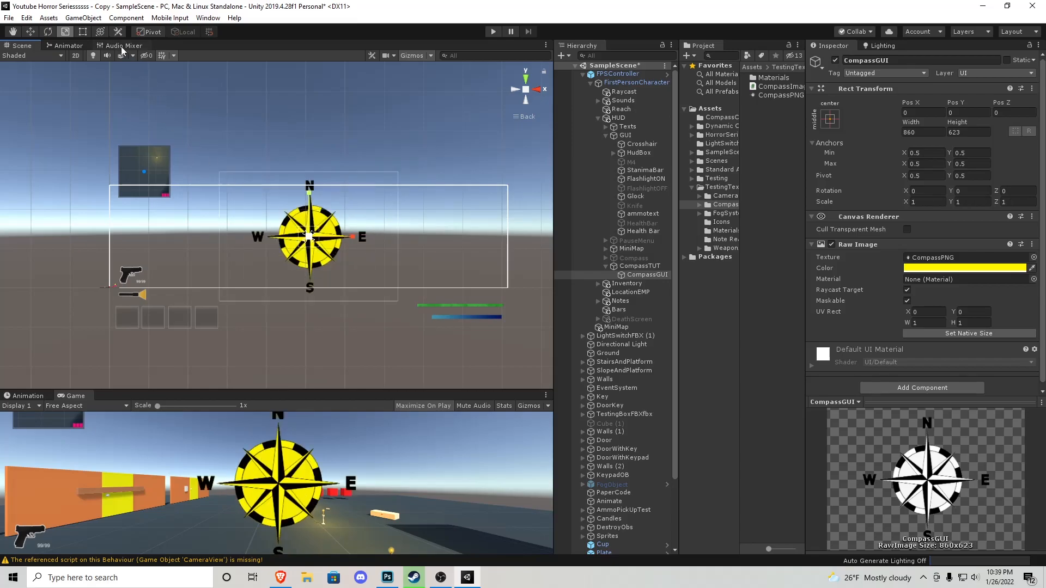
Resize the compass to about 290 by 210, move it top-left beside the minimap and test in Play.
left_click(82, 31)
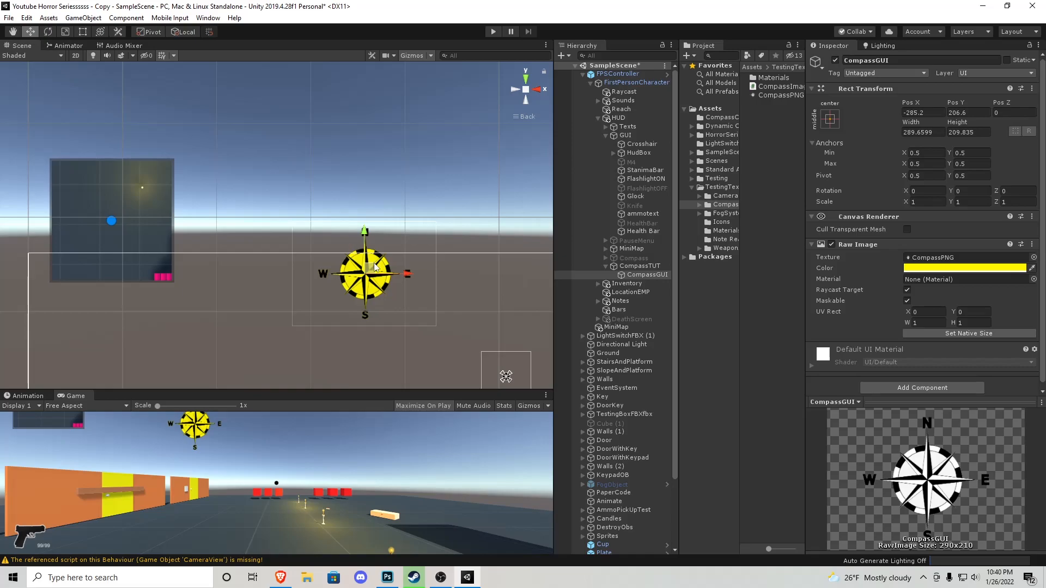
left_click_drag(364, 274, 257, 220)
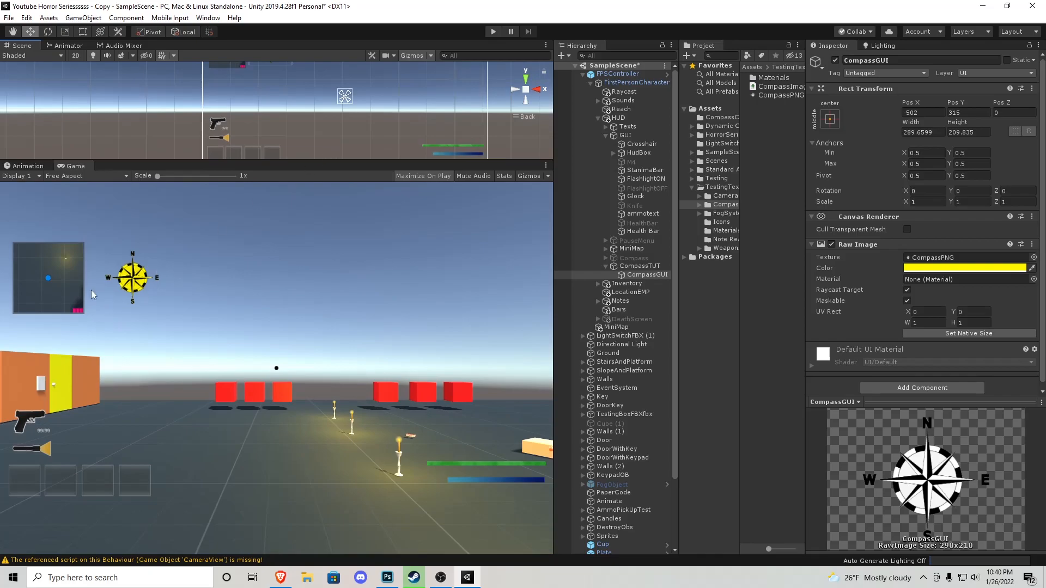
mouse_move(438, 348)
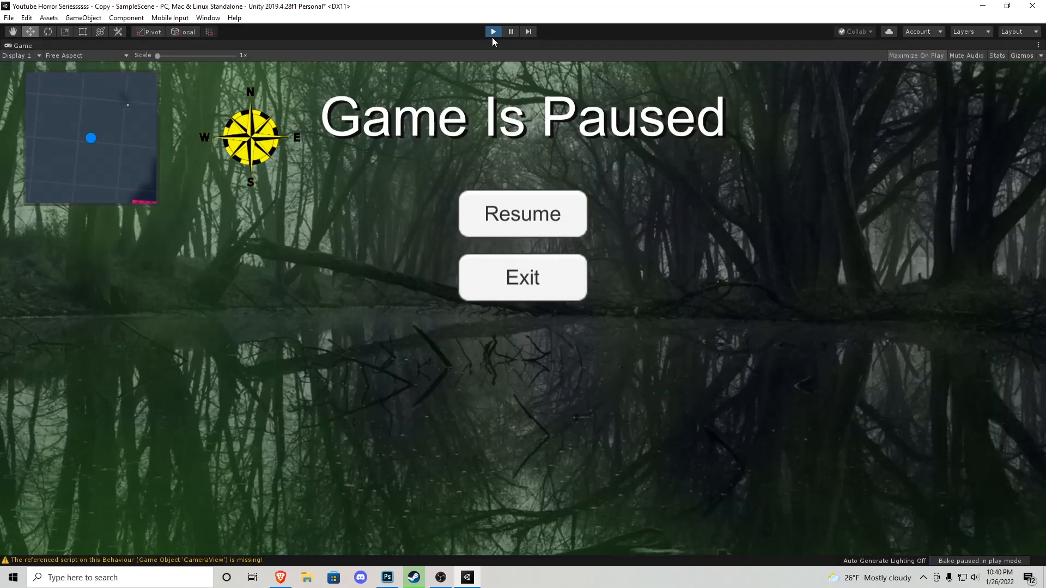
left_click(493, 30)
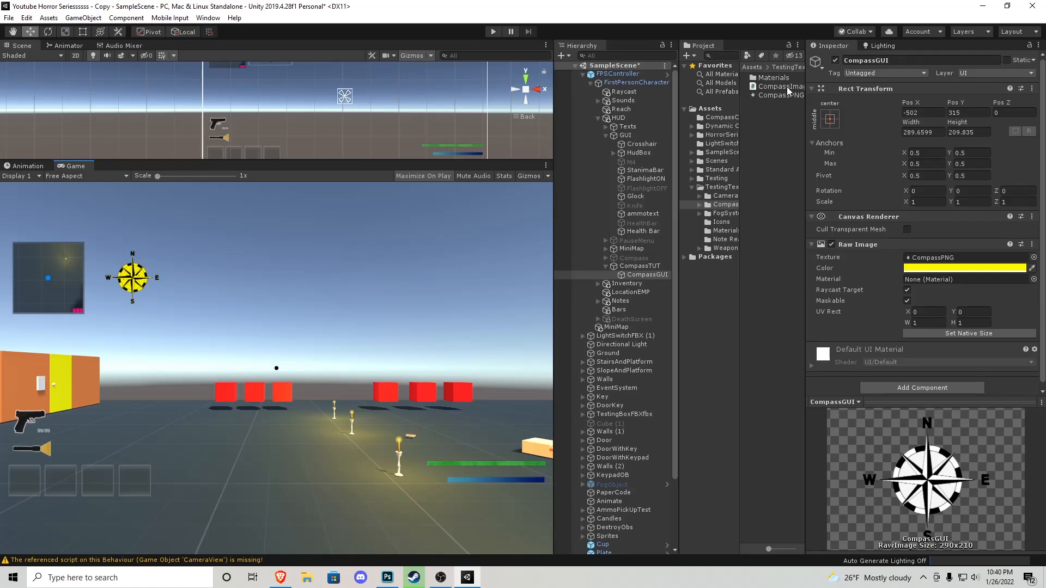
left_click(492, 577)
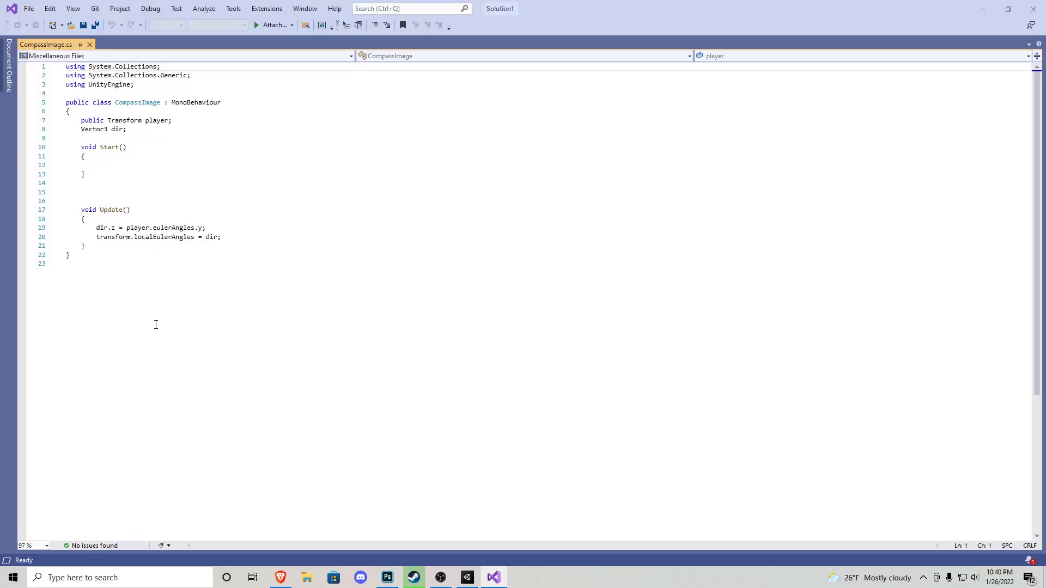
Review CompassImage.cs: the player's y rotation, transform.localEulerAngles and the dir variable.
key("ctrl+a")
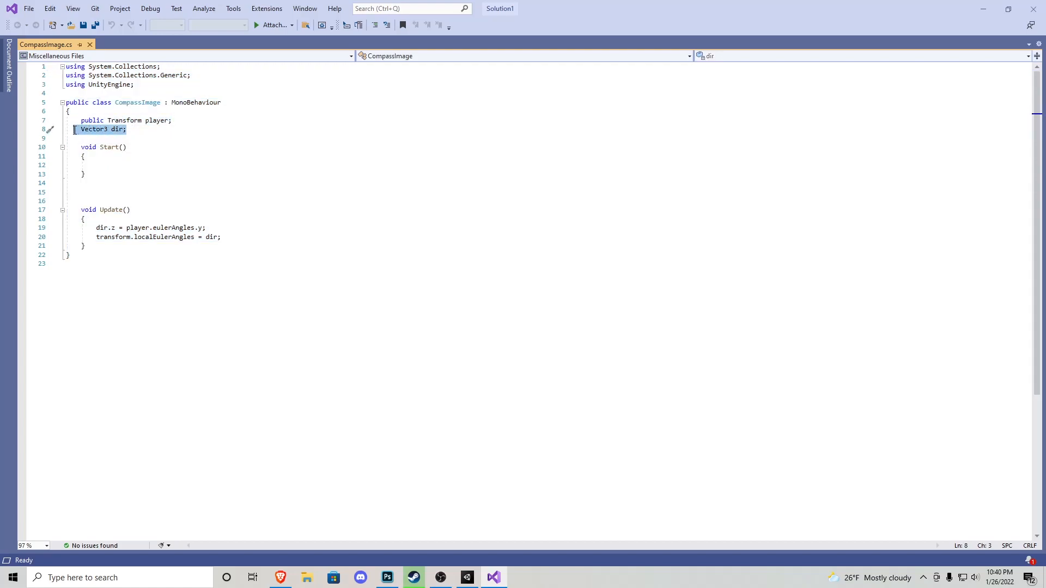
mouse_move(119, 130)
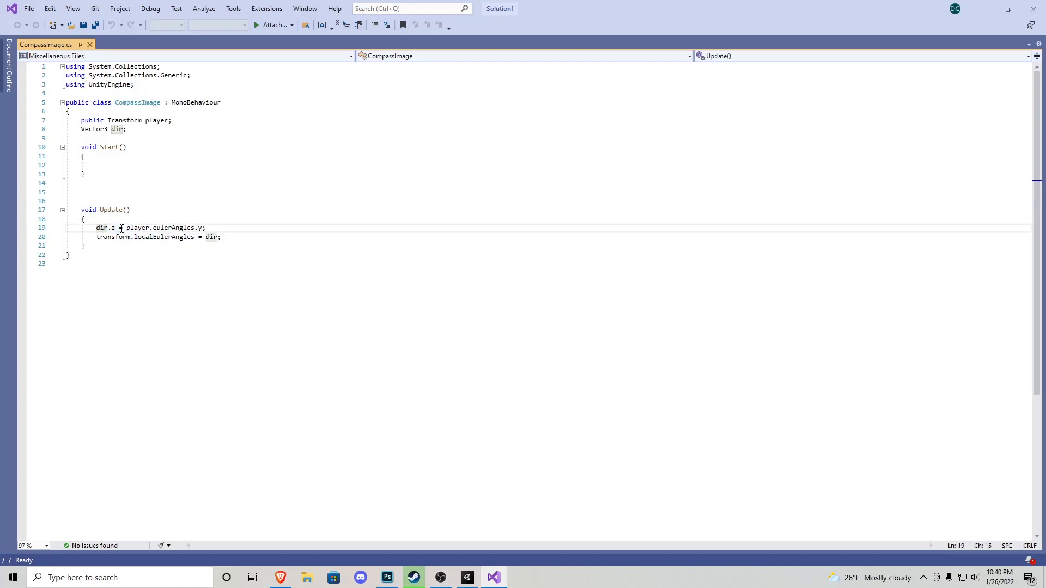
left_click_drag(125, 228, 205, 228)
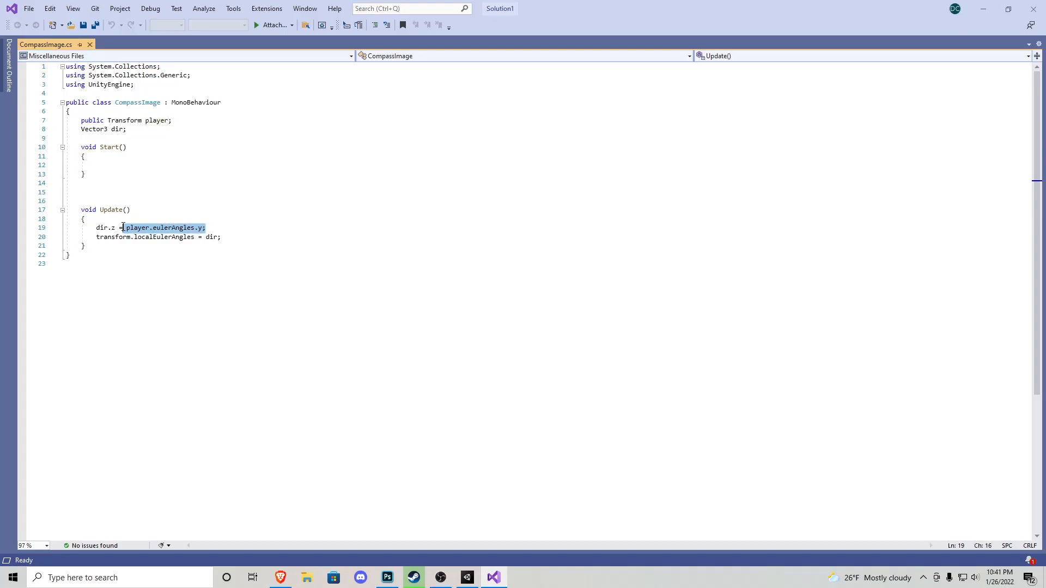
left_click(126, 228)
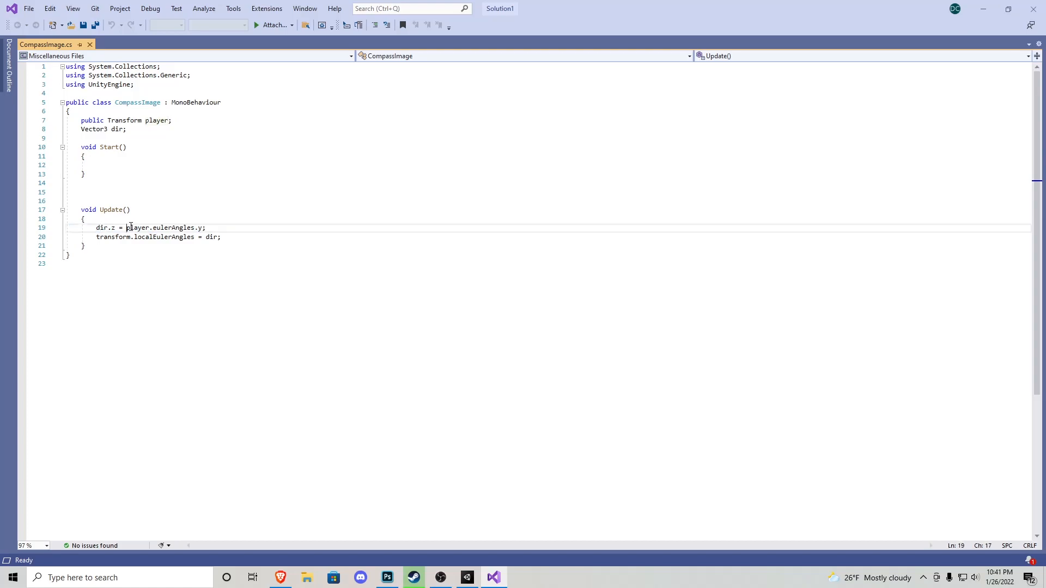
left_click_drag(126, 227, 206, 227)
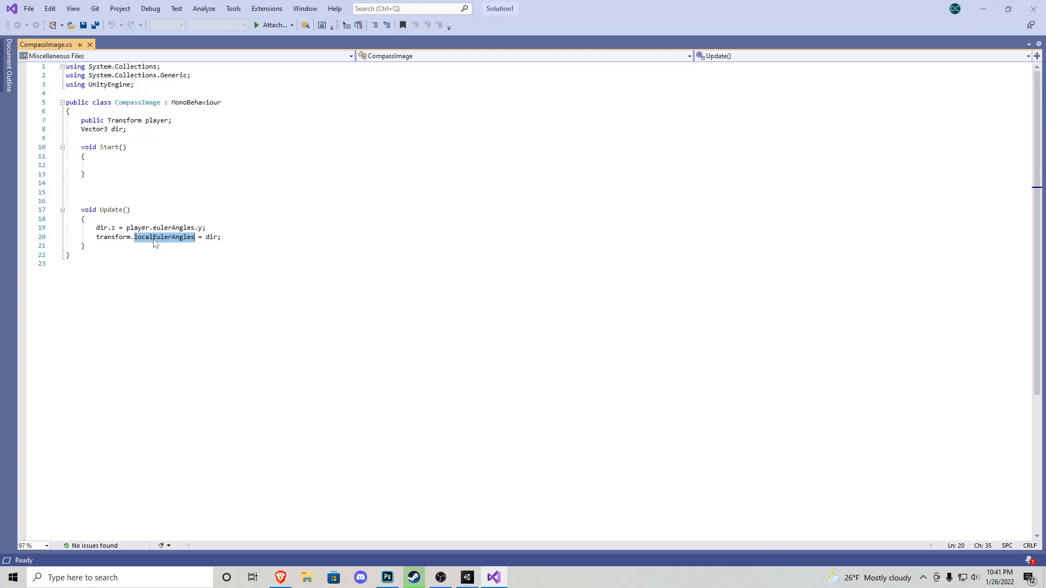
mouse_move(206, 241)
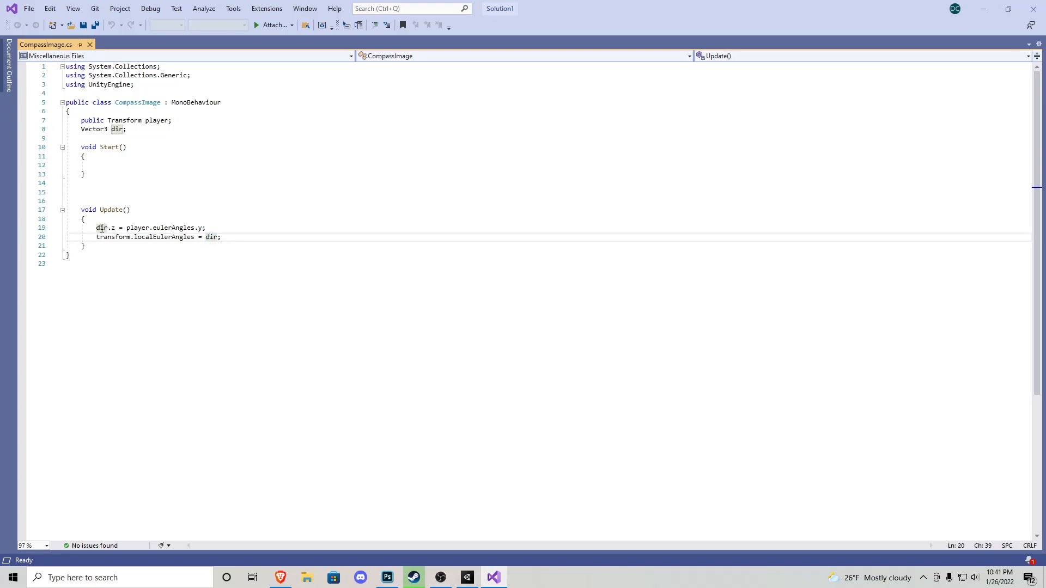
double_click(211, 238)
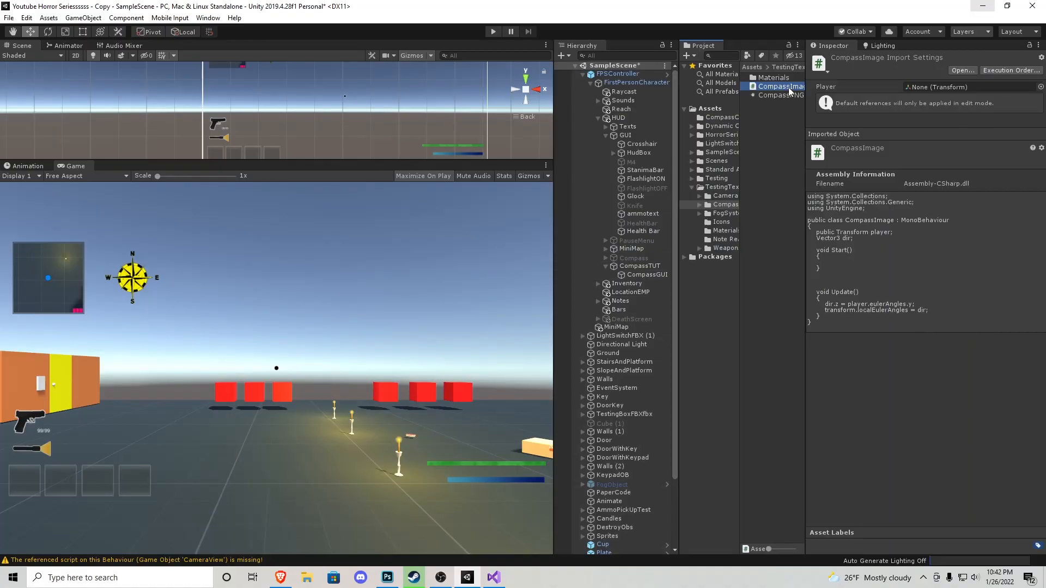
Add the CompassImage script to CompassGUI with Player set to FPSController and test in Play.
left_click(647, 274)
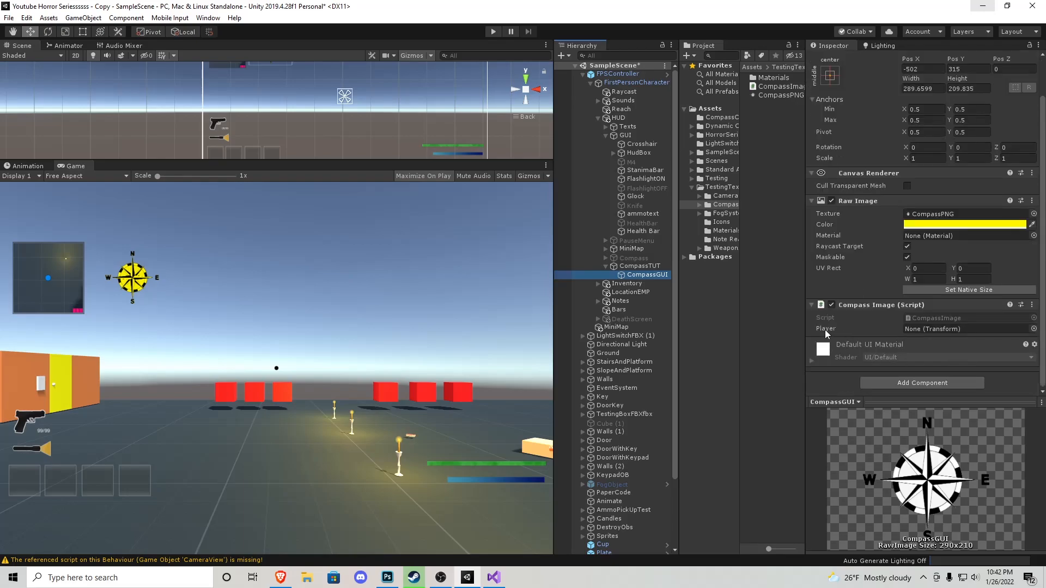
left_click(618, 74)
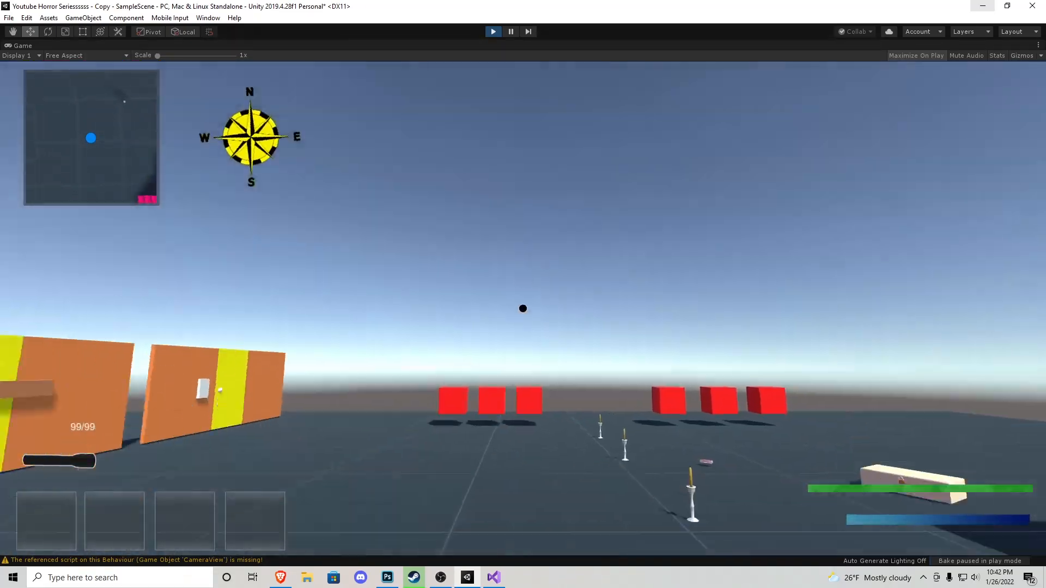
left_click(492, 31)
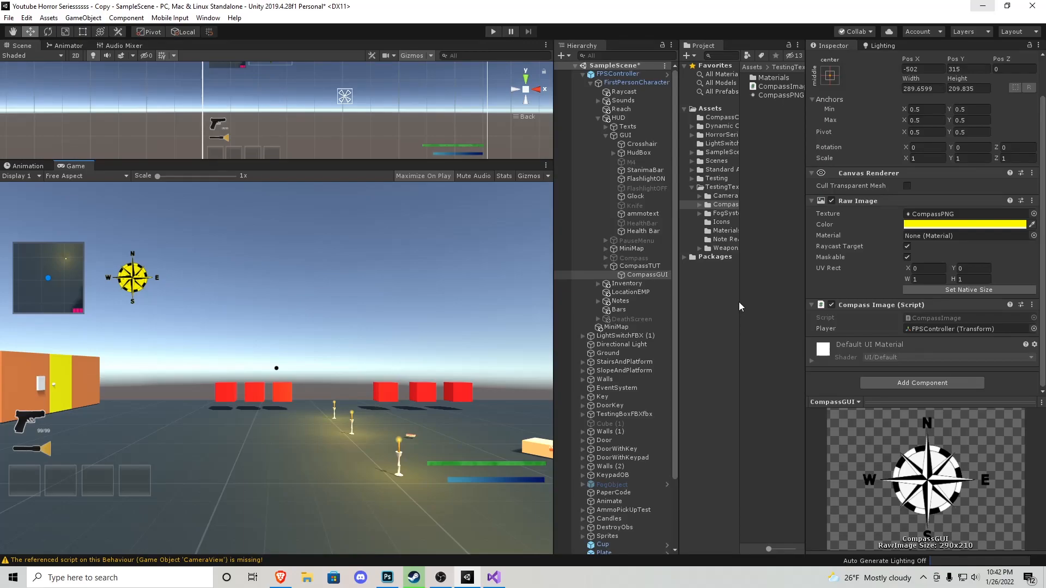